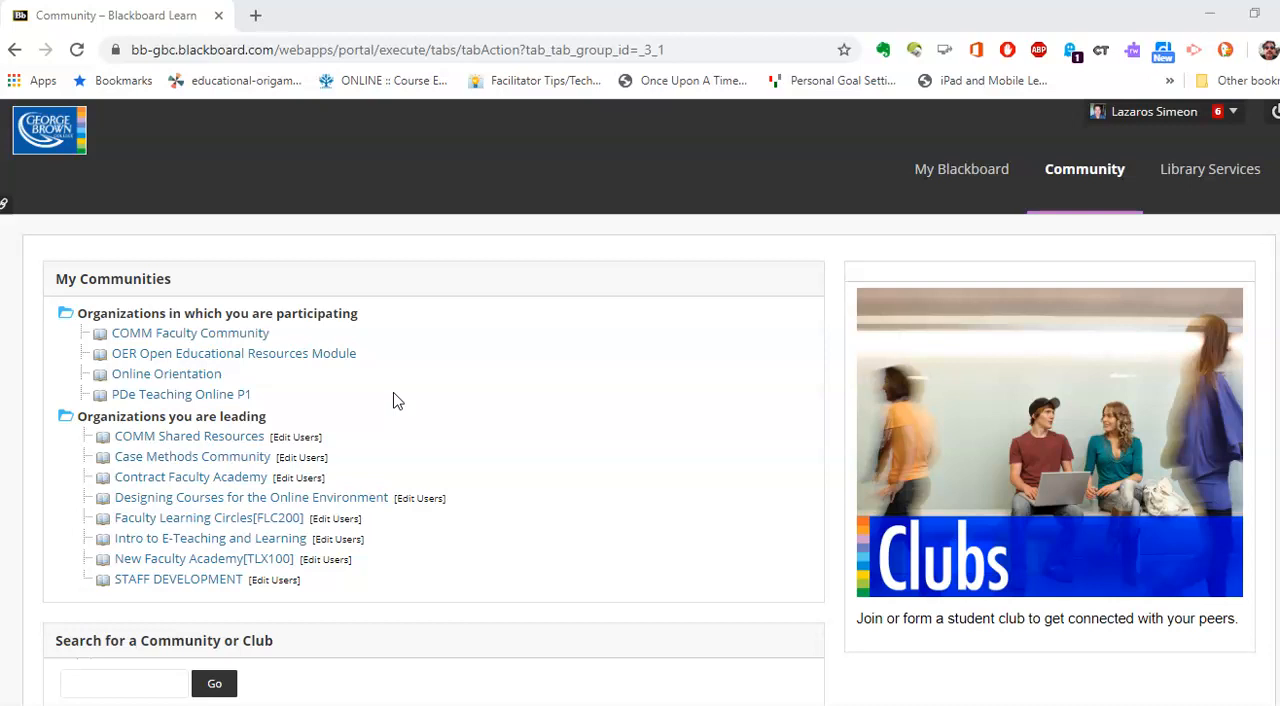
pyautogui.moveTo(184, 552)
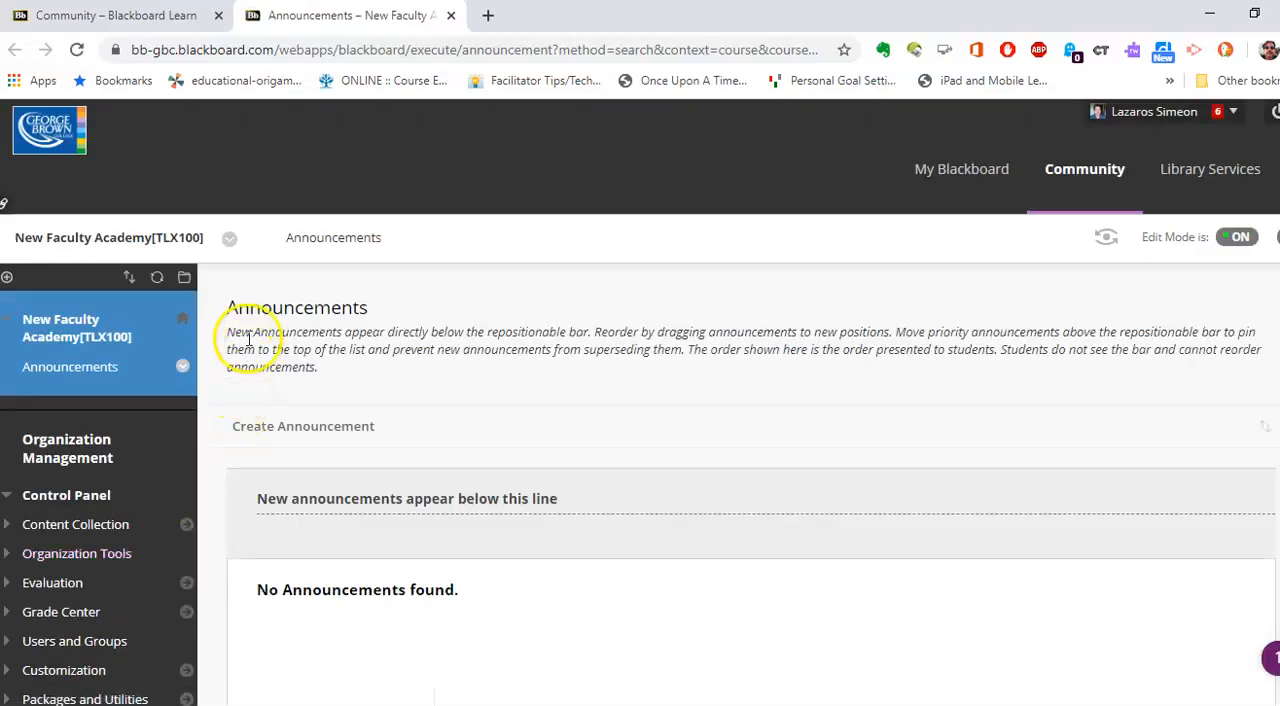
# Step: Show the Add Menu Item choices above the course menu
pyautogui.click(8, 276)
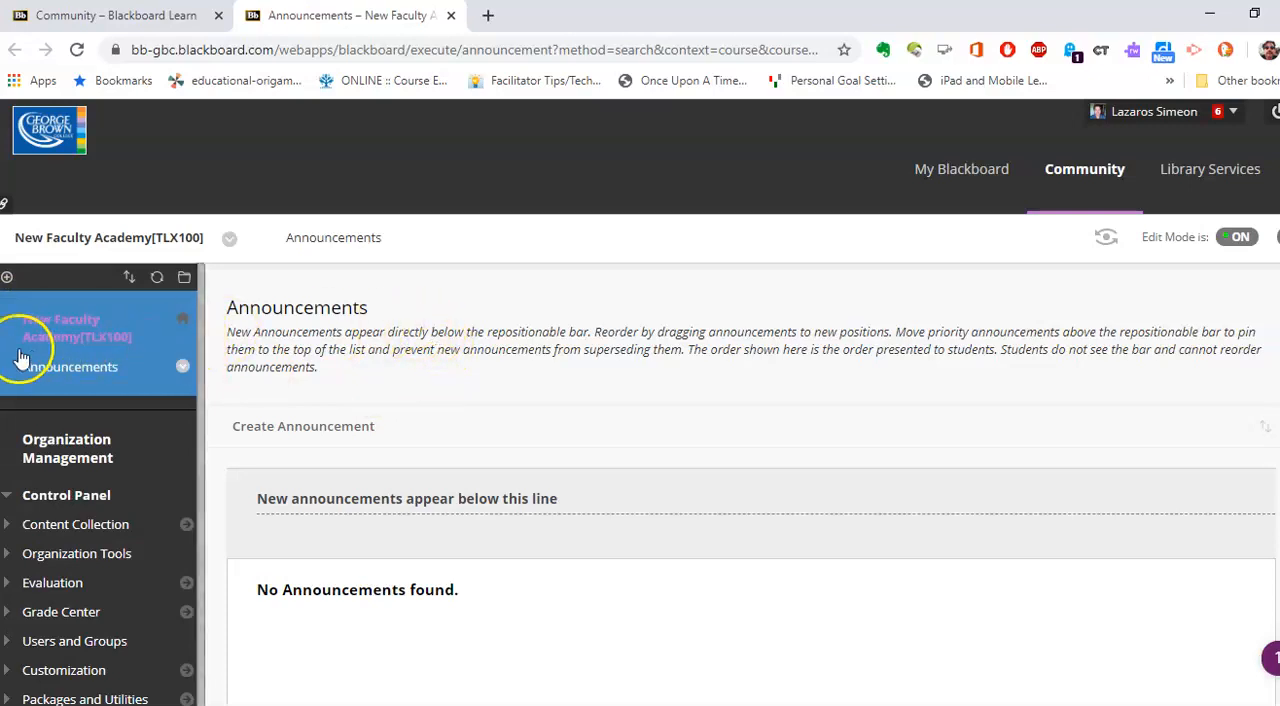
pyautogui.moveTo(112, 336)
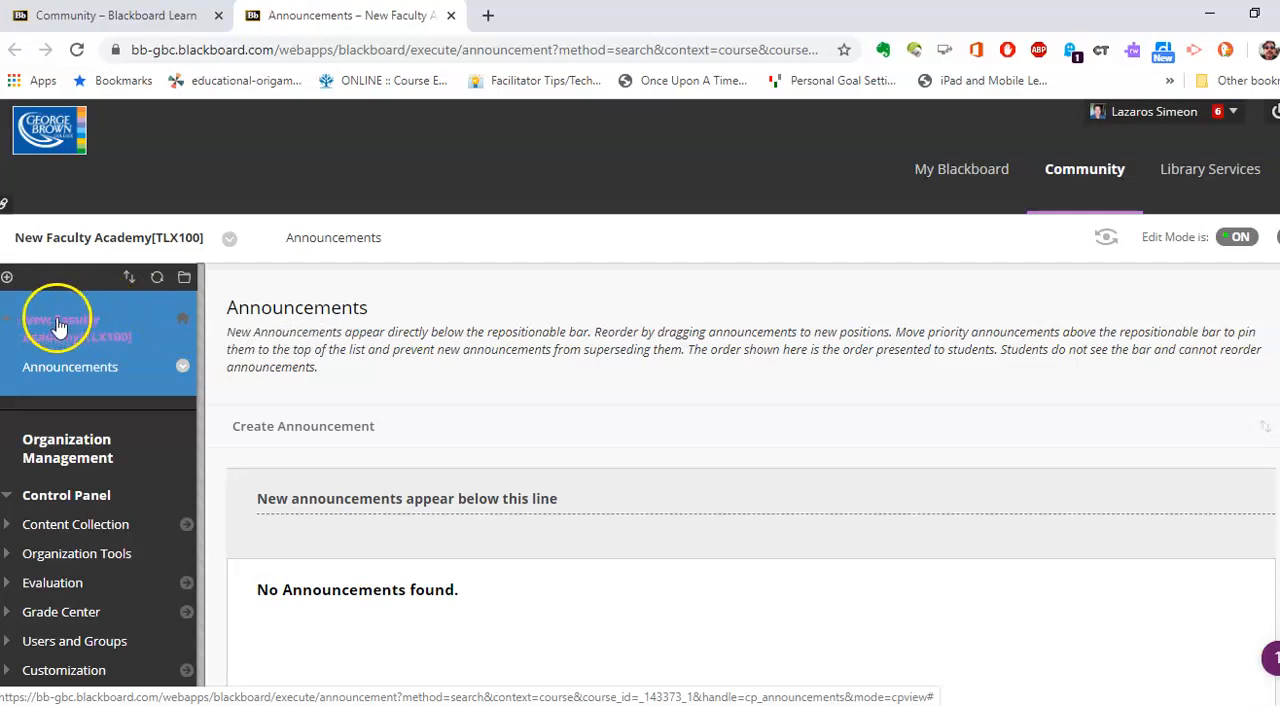
pyautogui.click(8, 278)
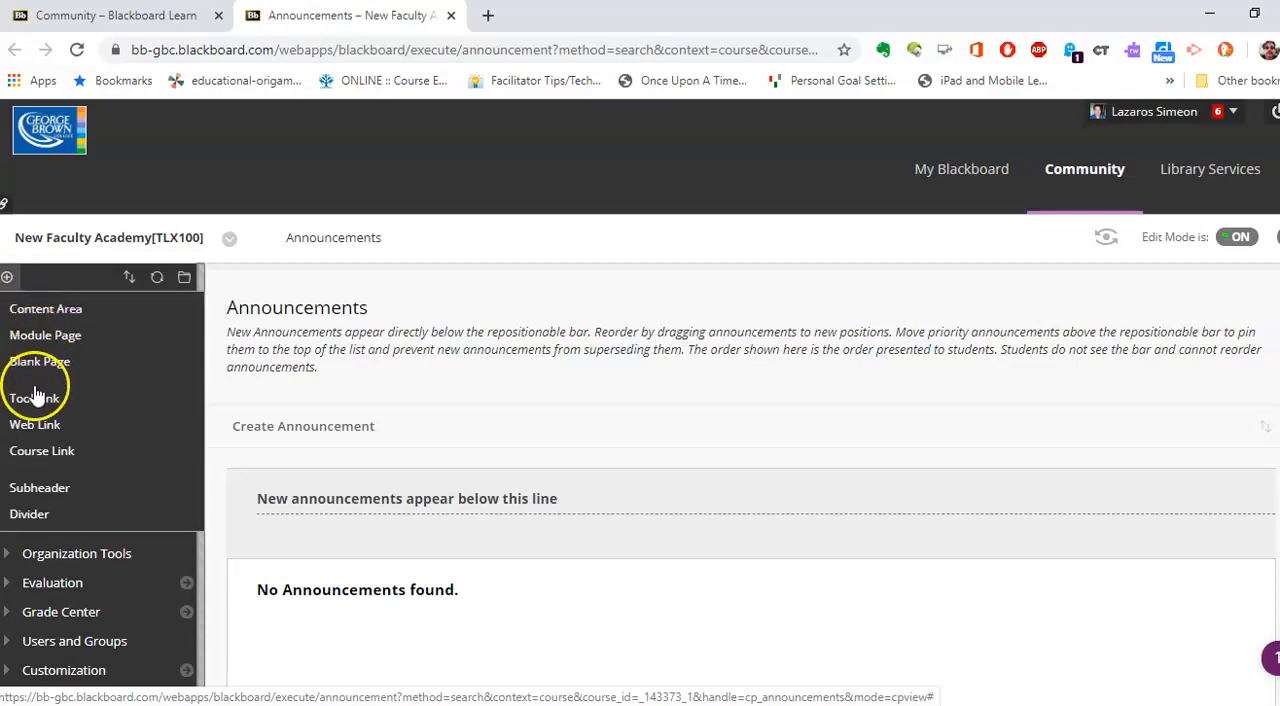
# Step: Create a tool link named 'Meet Your Professor' of type Blackboard Collaborate Ultra and submit it
pyautogui.click(36, 398)
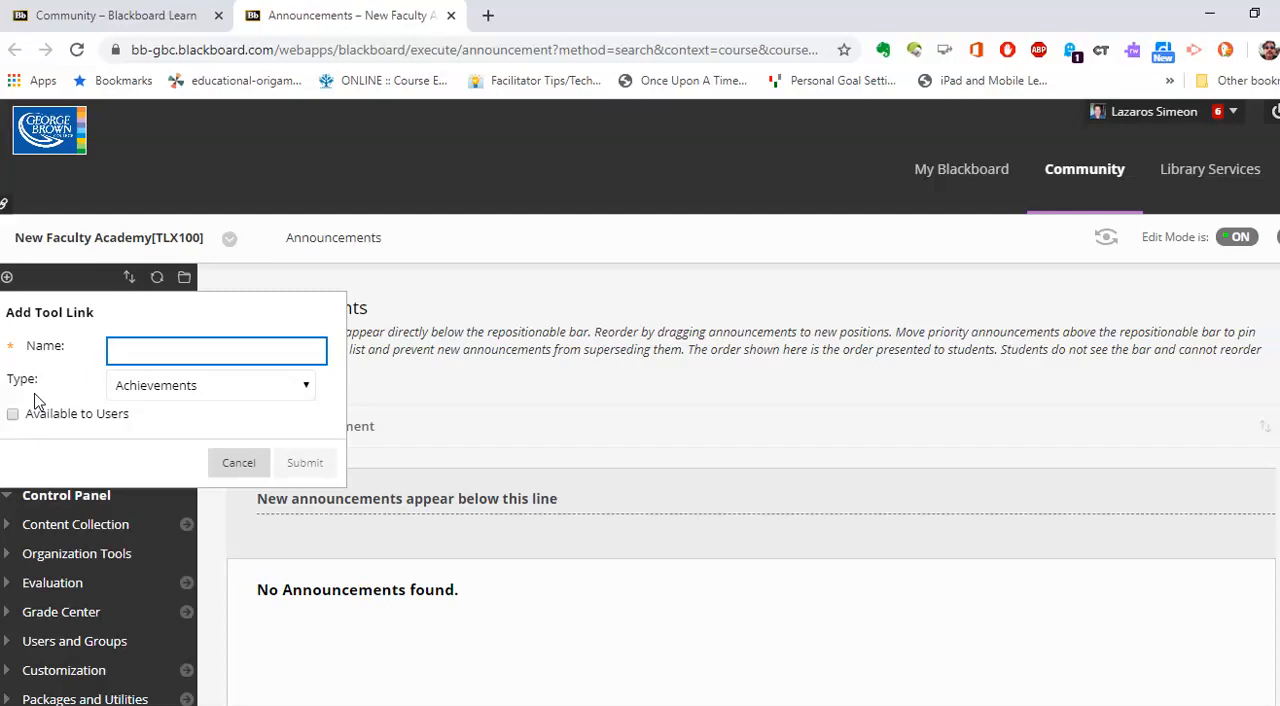
pyautogui.write('Meet')
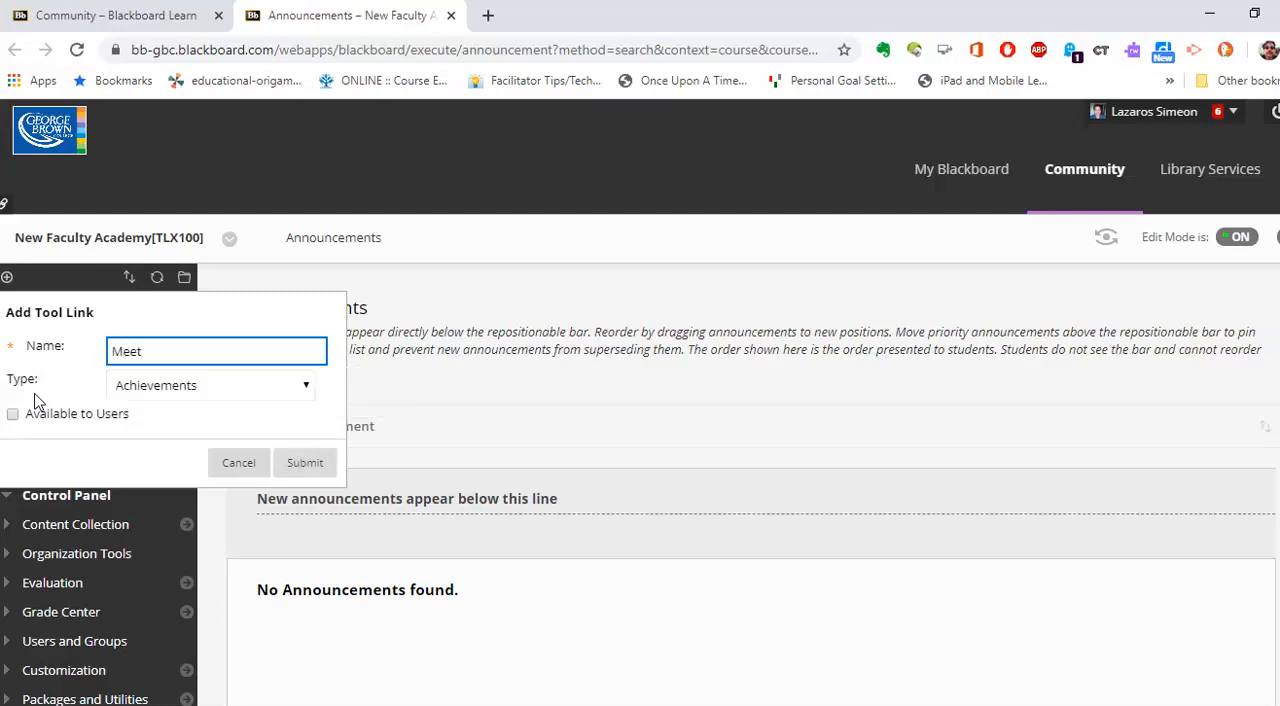
pyautogui.write('Your Profe')
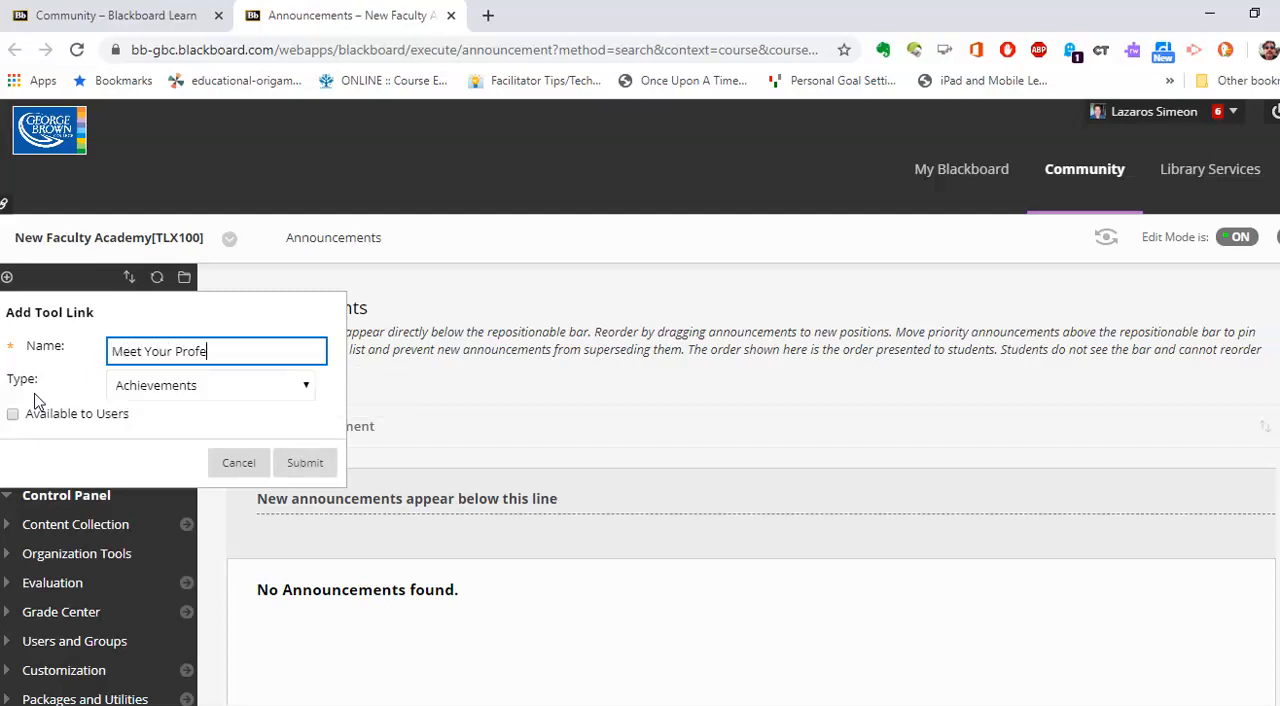
pyautogui.write('ssor')
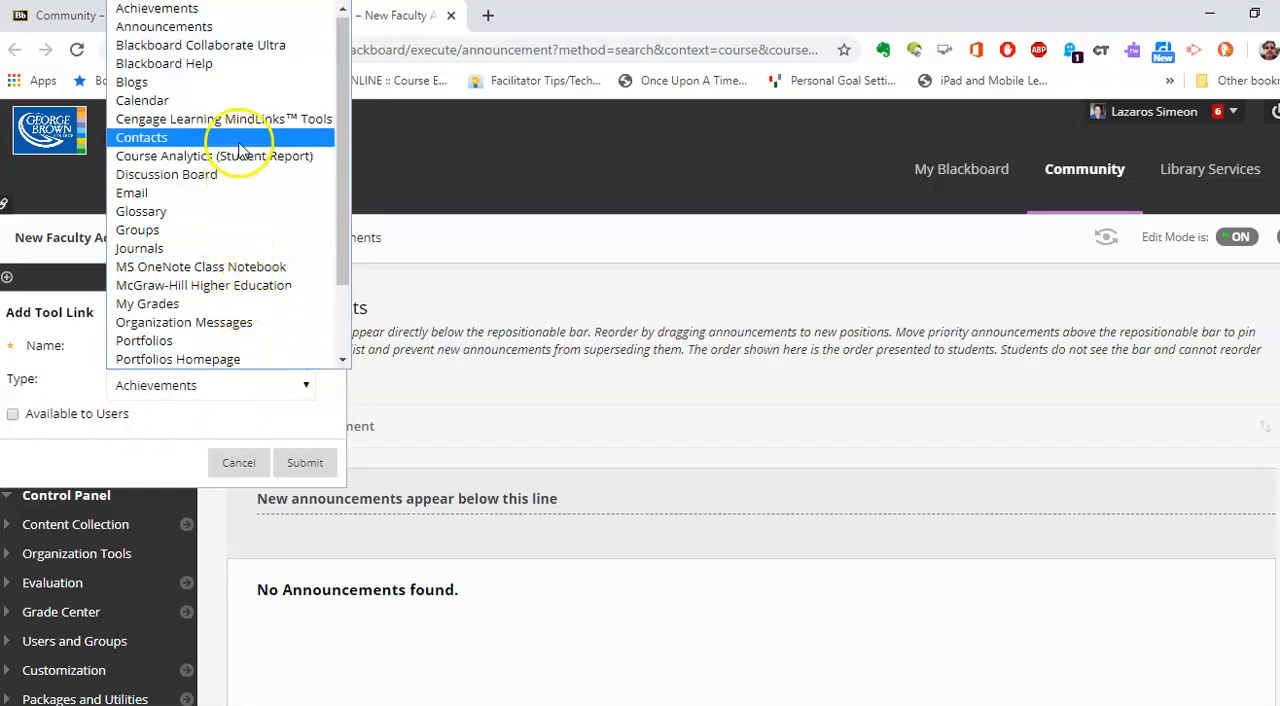
pyautogui.moveTo(276, 44)
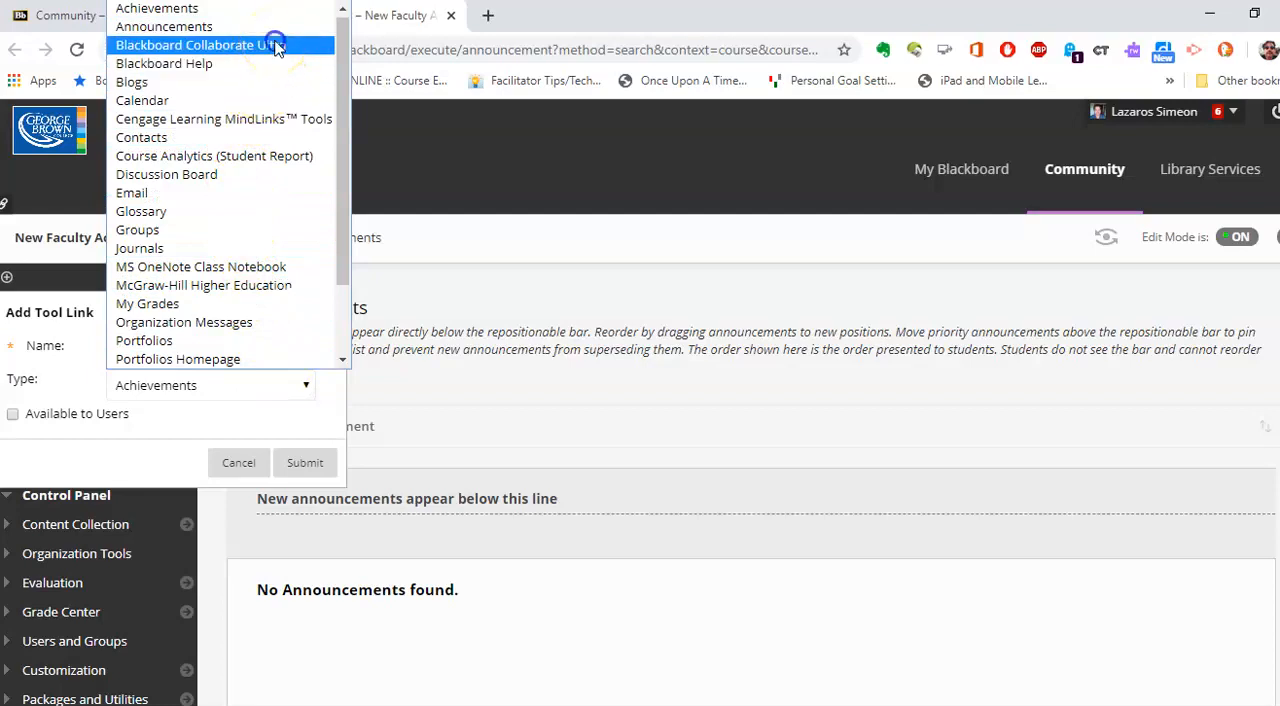
pyautogui.click(196, 44)
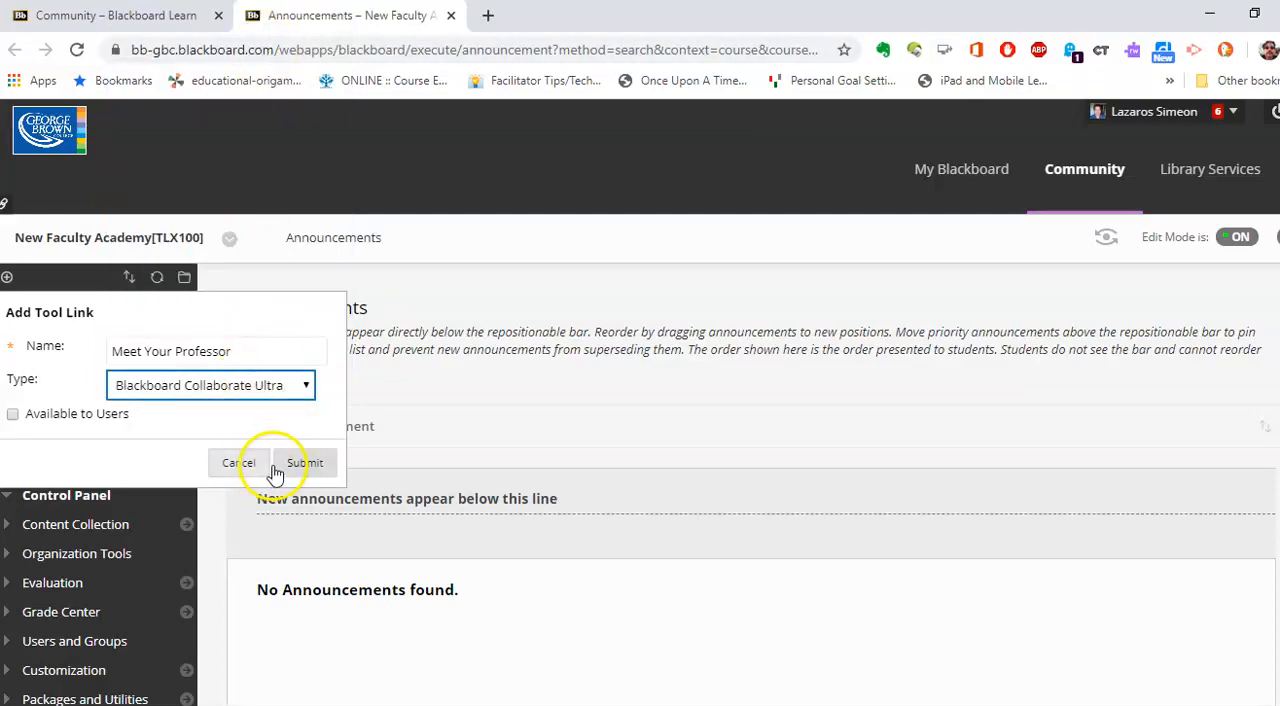
pyautogui.click(308, 462)
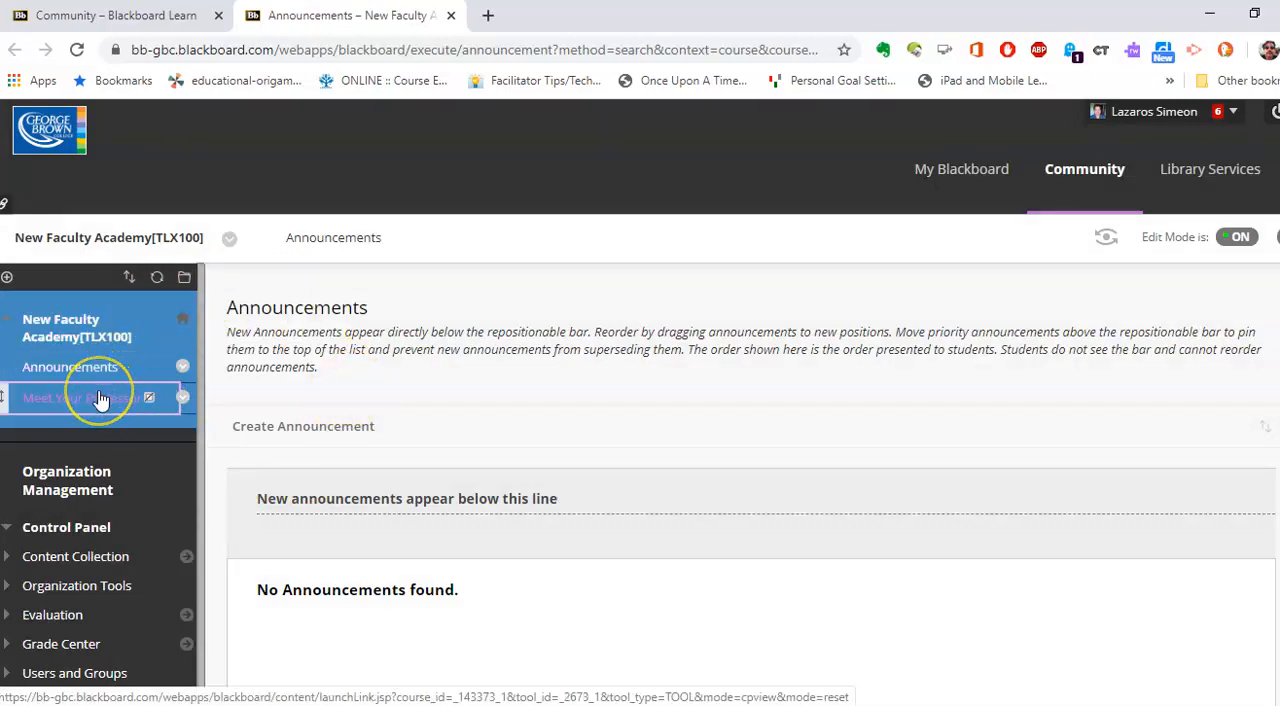
pyautogui.moveTo(84, 396)
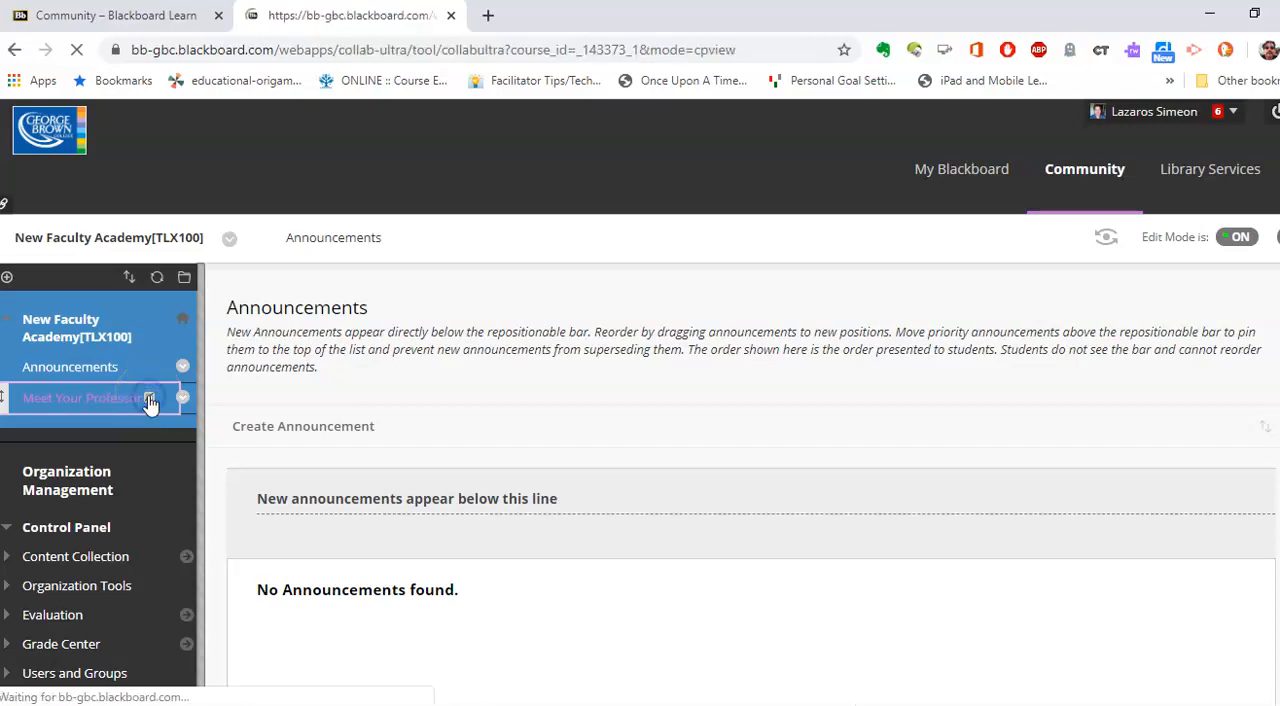
# Step: Open 'Meet Your Professor' from the menu to load the Collaborate Ultra sessions page with Course Room
pyautogui.click(82, 396)
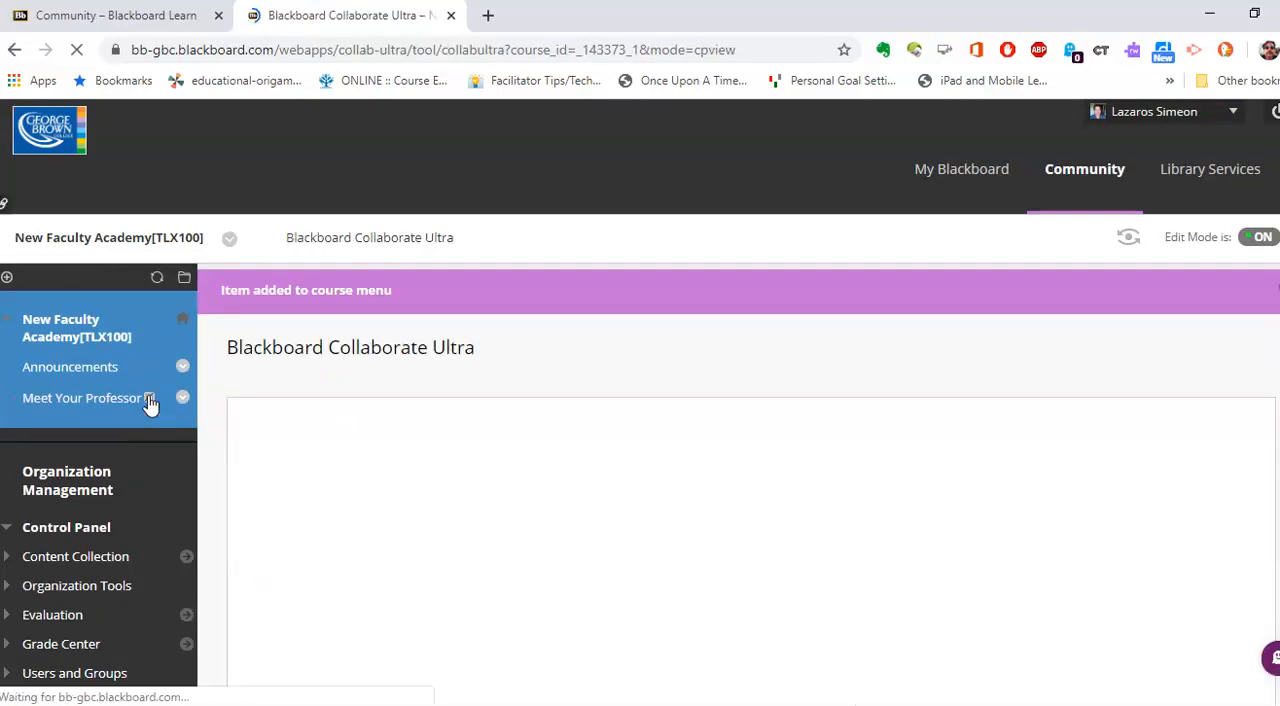
pyautogui.click(184, 398)
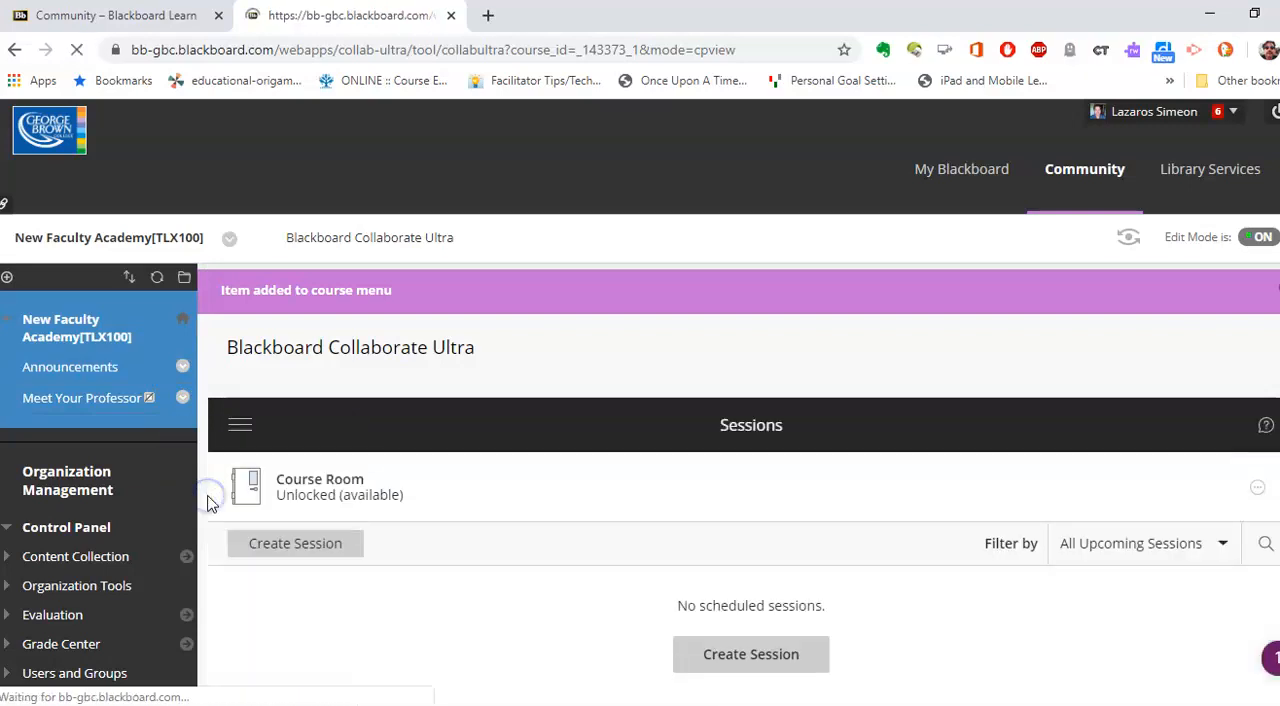
pyautogui.click(82, 396)
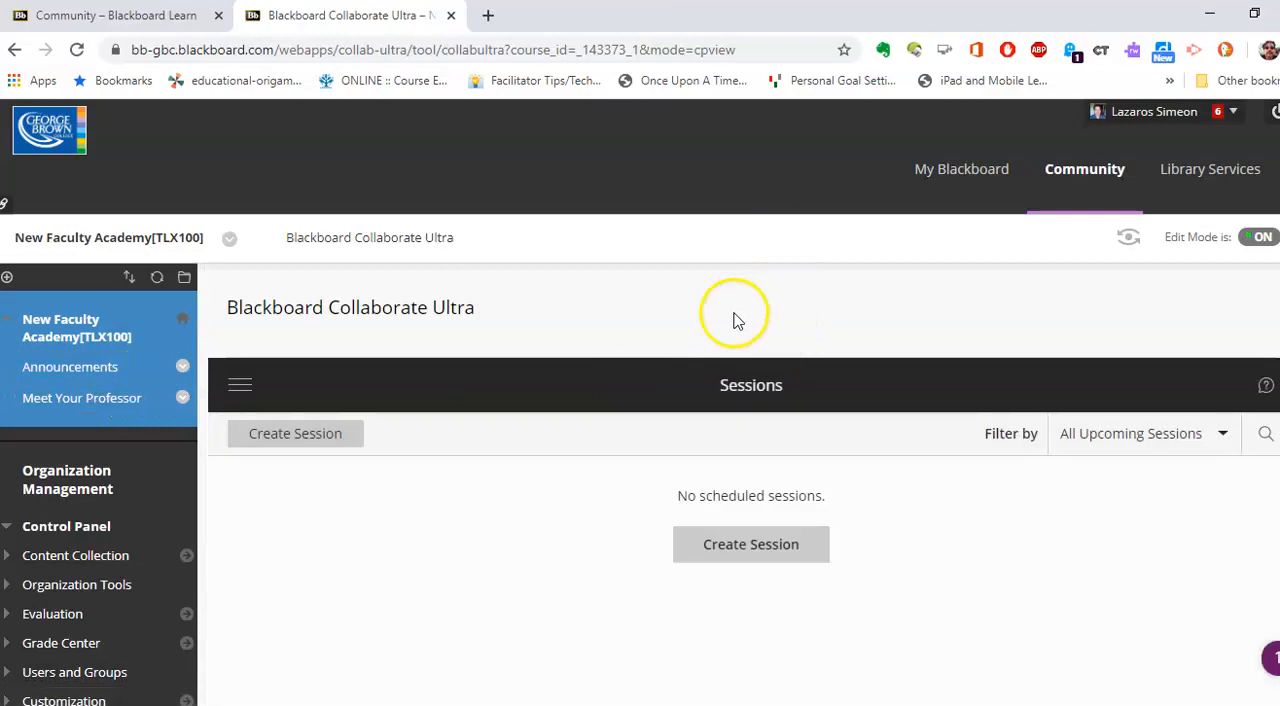
pyautogui.scroll(-3)
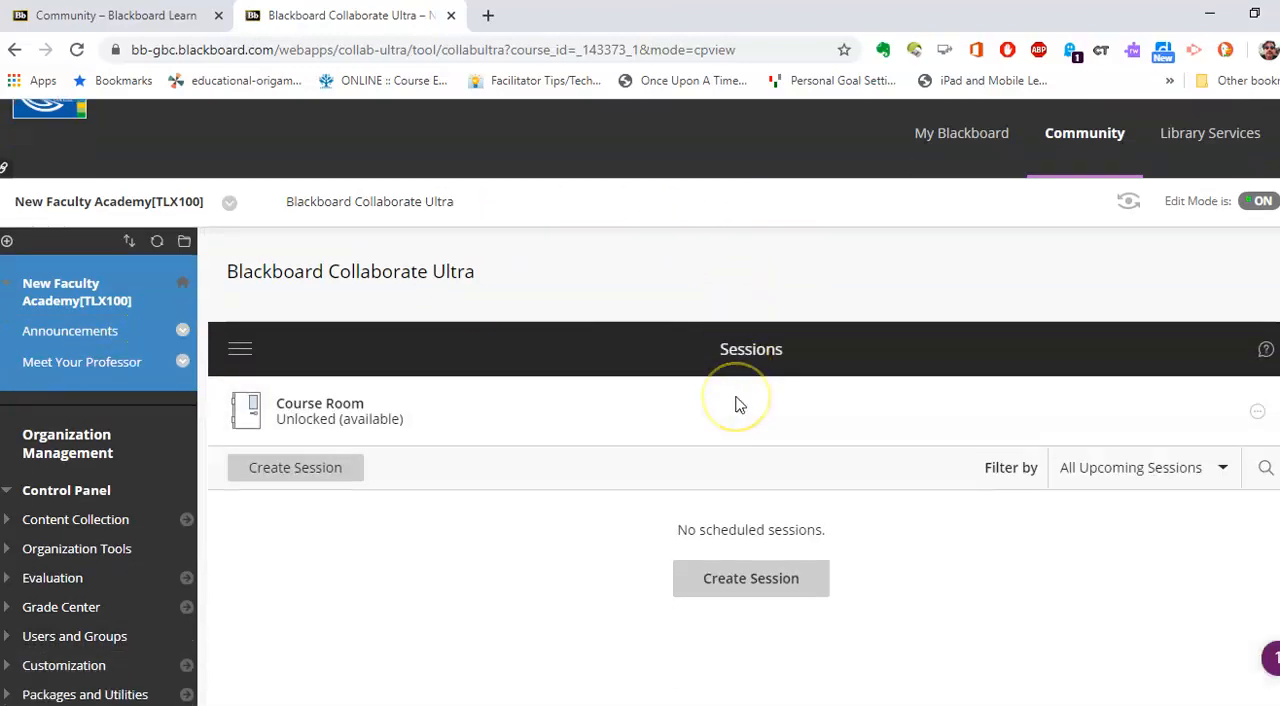
pyautogui.scroll(-3)
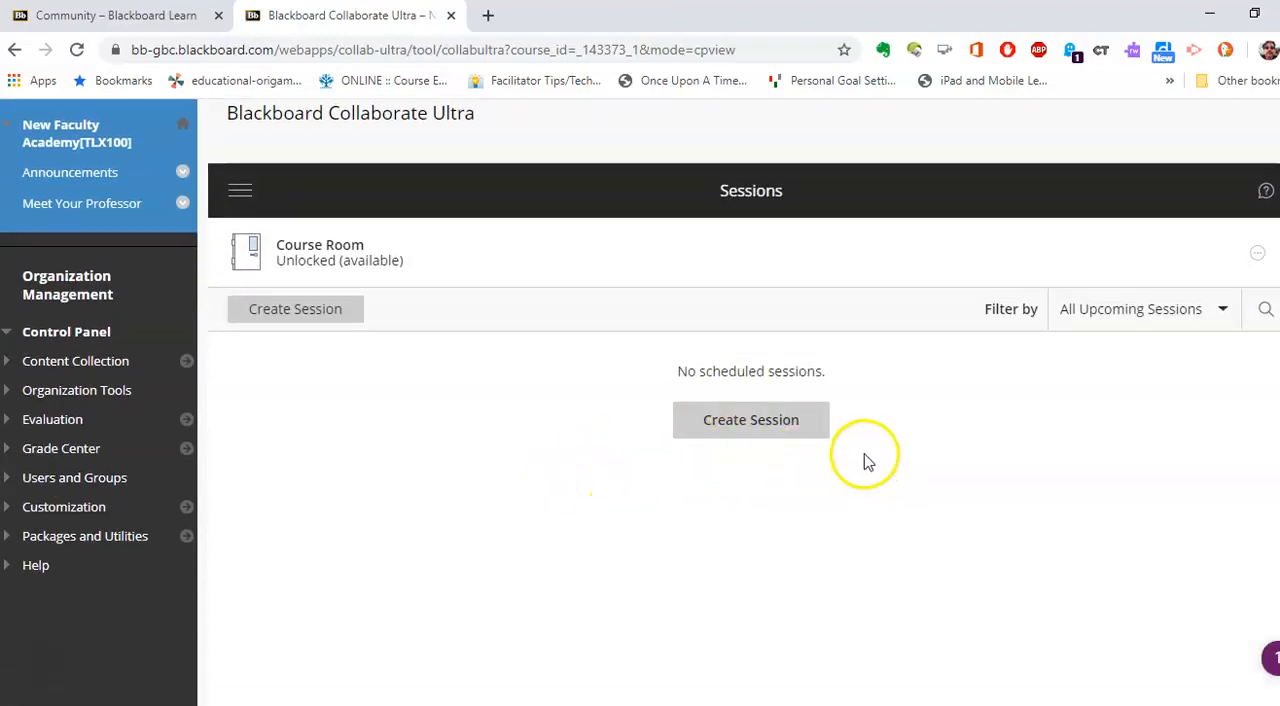
pyautogui.moveTo(618, 500)
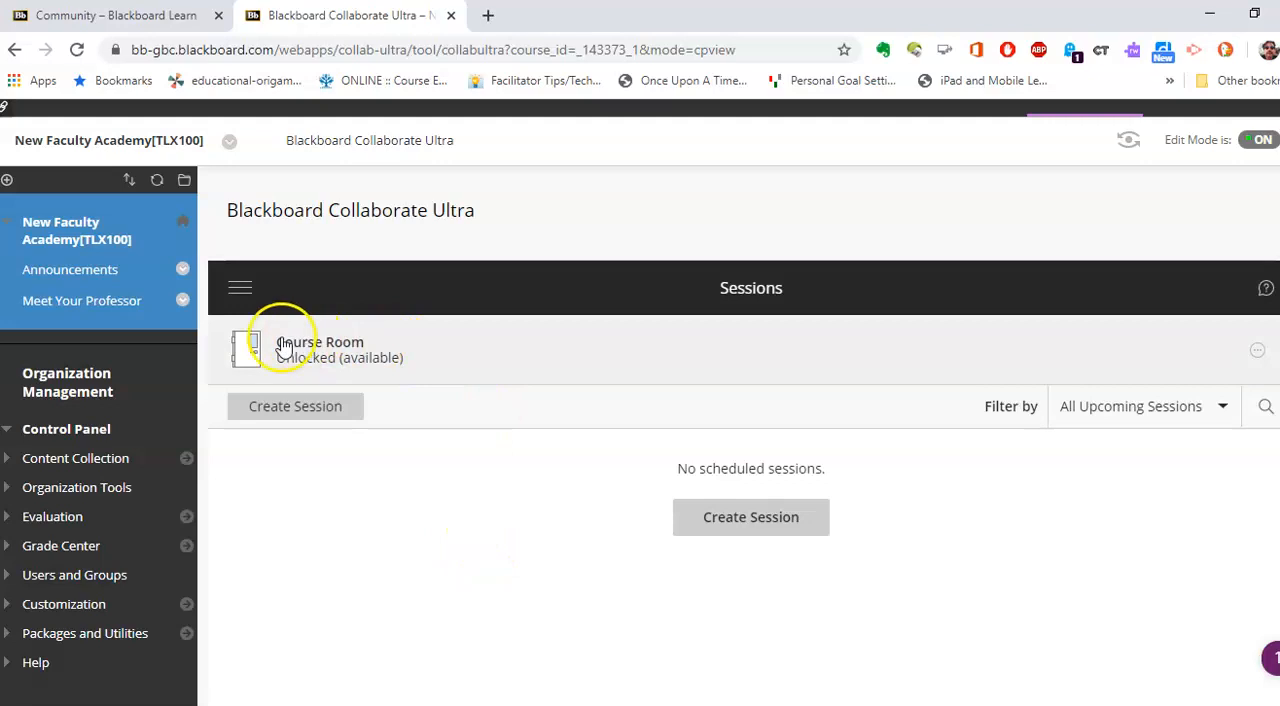
pyautogui.moveTo(420, 632)
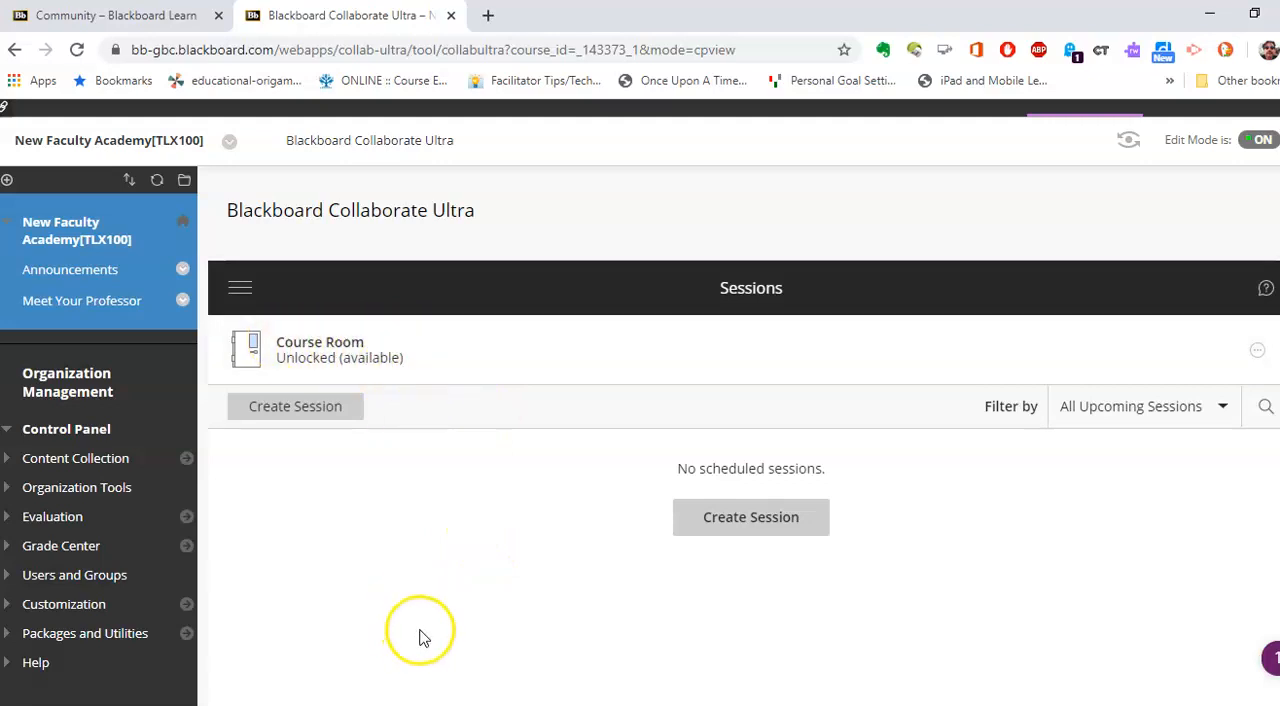
pyautogui.moveTo(476, 372)
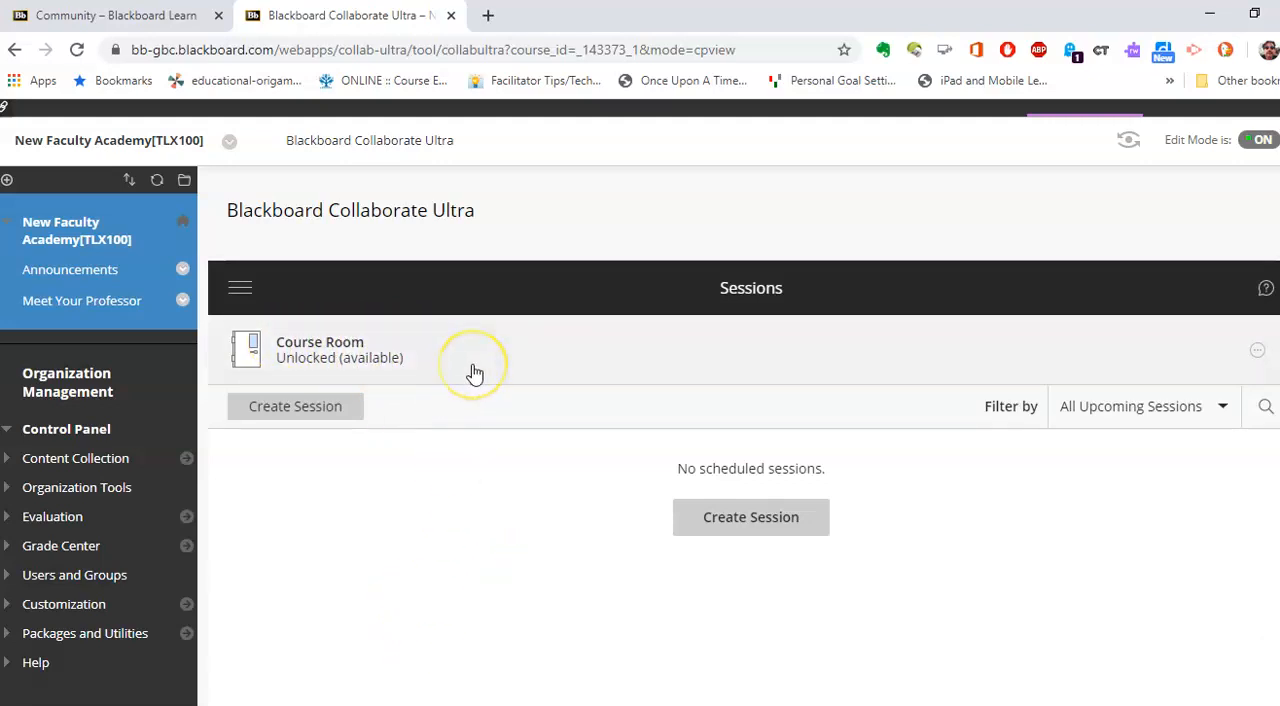
pyautogui.moveTo(82, 300)
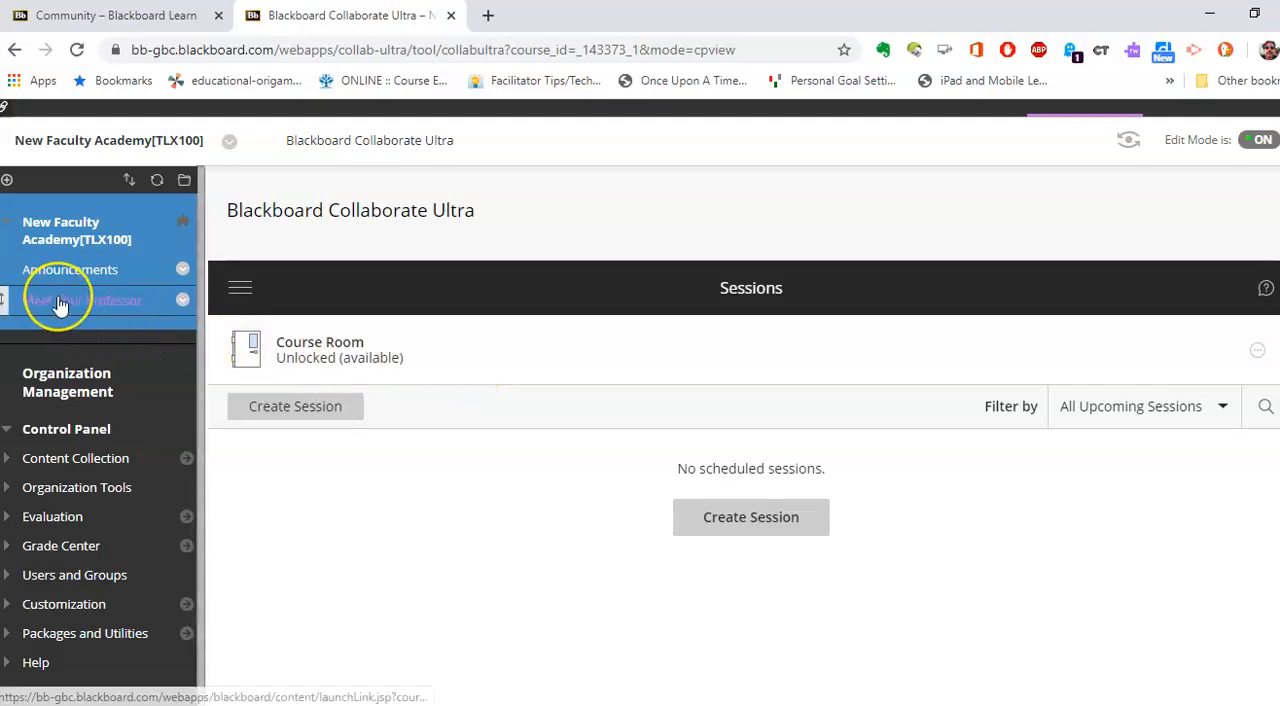